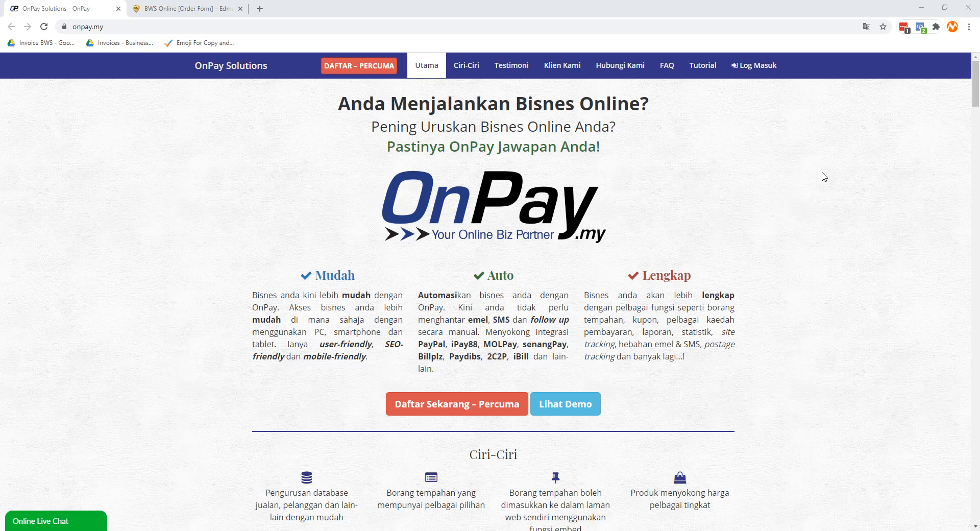
{"action": "mouse_move", "coordinate": [681, 88]}
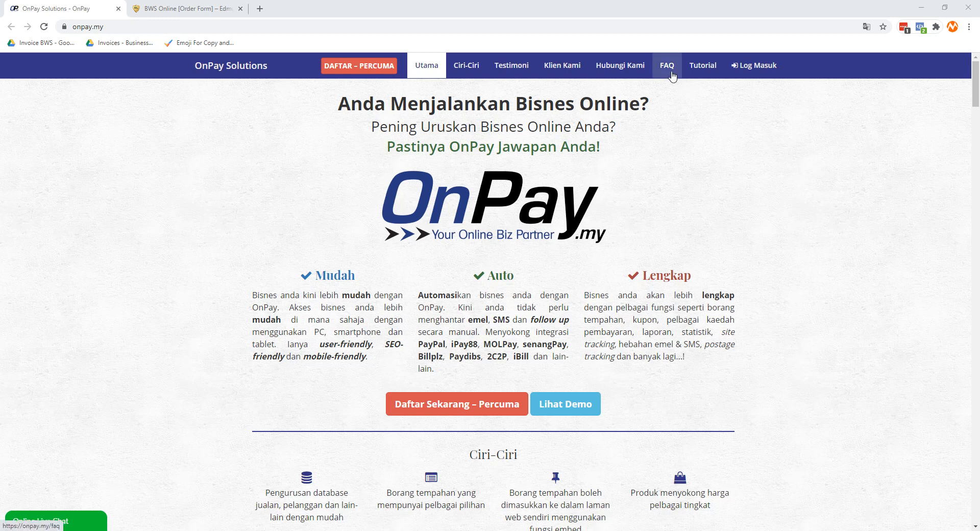
Open the Tutorial link in a new tab and browse its twelve tutorial topics.
{"action": "right_click", "coordinate": [702, 66]}
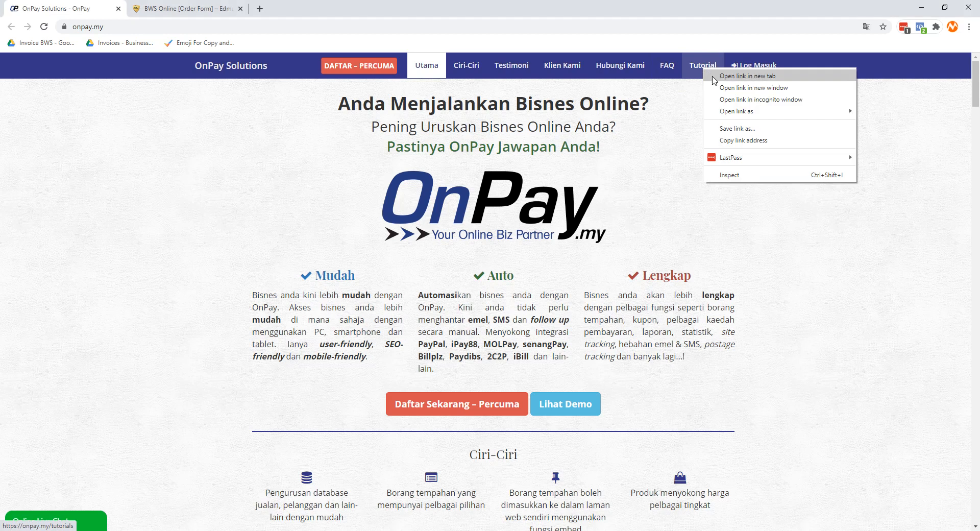
{"action": "left_click", "coordinate": [748, 75]}
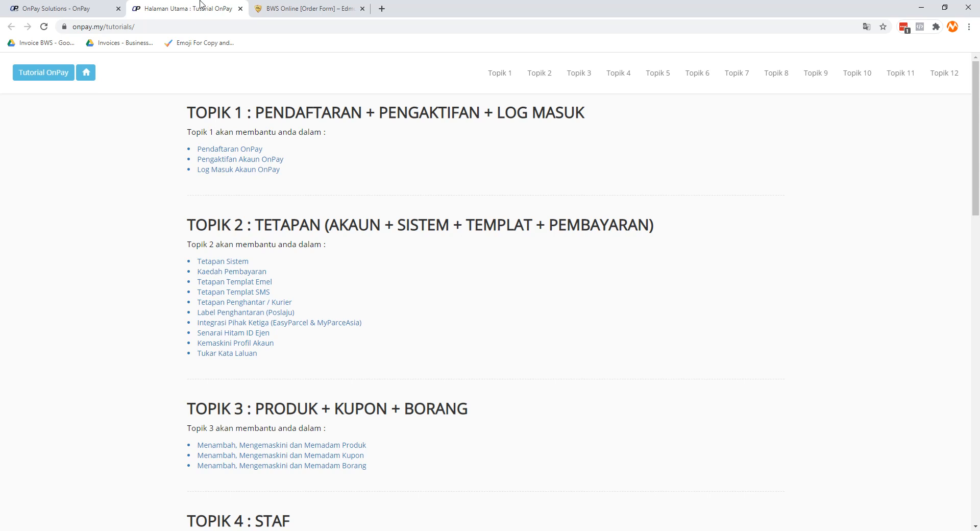
{"action": "mouse_move", "coordinate": [229, 149]}
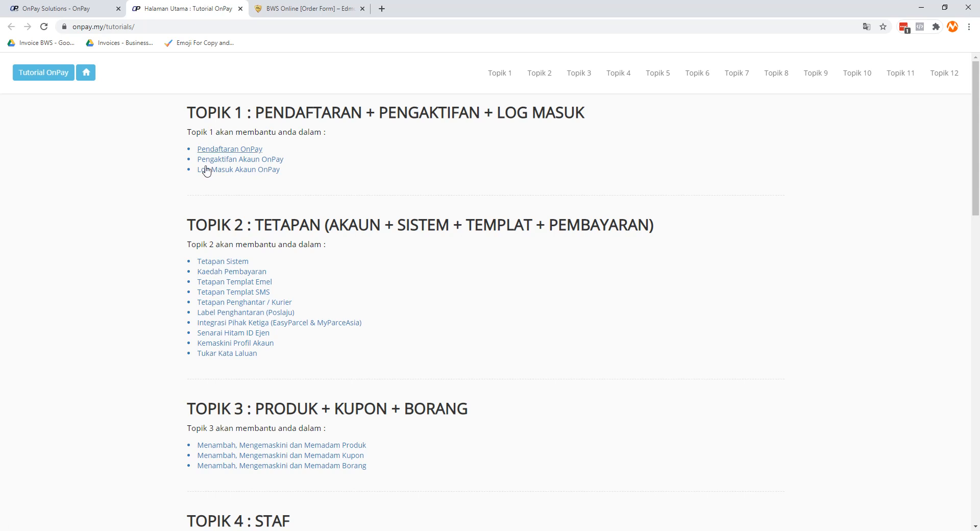
{"action": "mouse_move", "coordinate": [353, 175]}
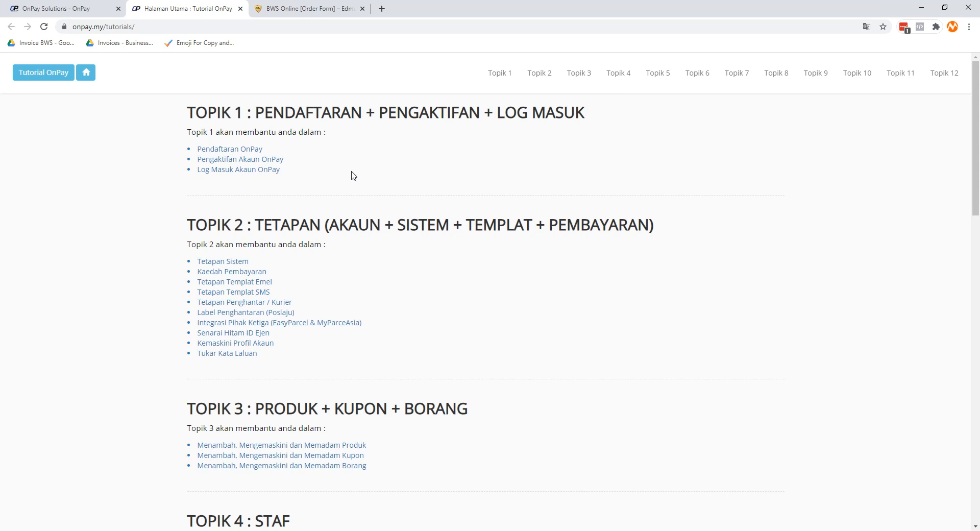
{"action": "scroll", "scroll_direction": "down", "scroll_amount": 3}
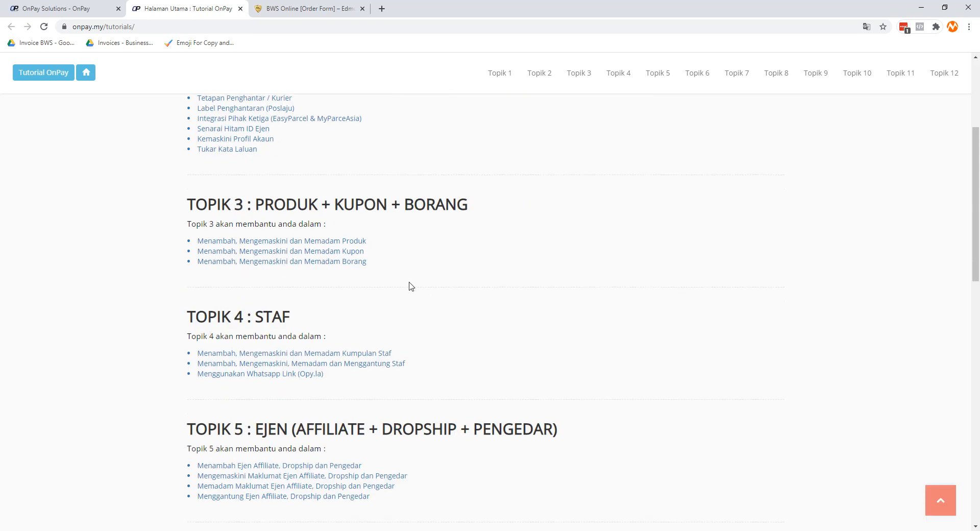
{"action": "scroll", "scroll_direction": "down", "scroll_amount": 3}
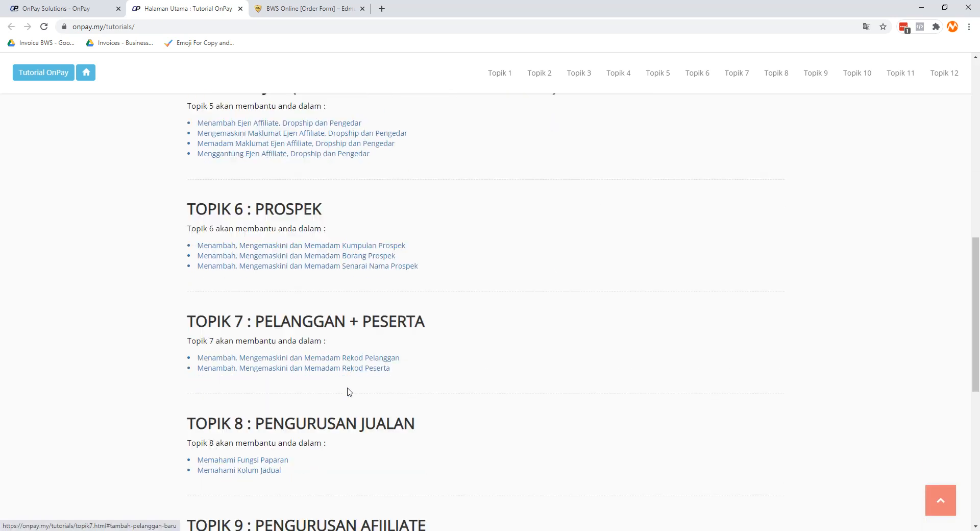
{"action": "scroll", "scroll_direction": "down", "scroll_amount": 3}
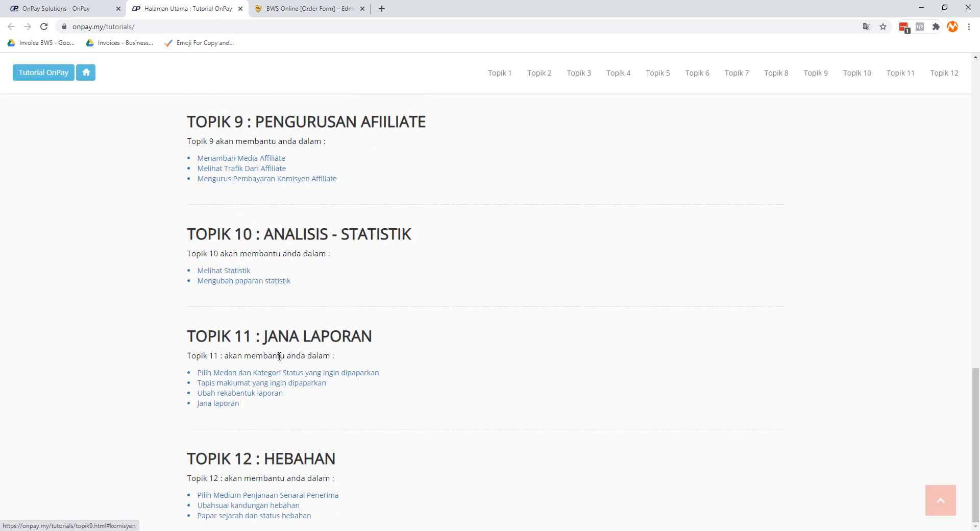
{"action": "scroll", "scroll_direction": "up", "scroll_amount": 3}
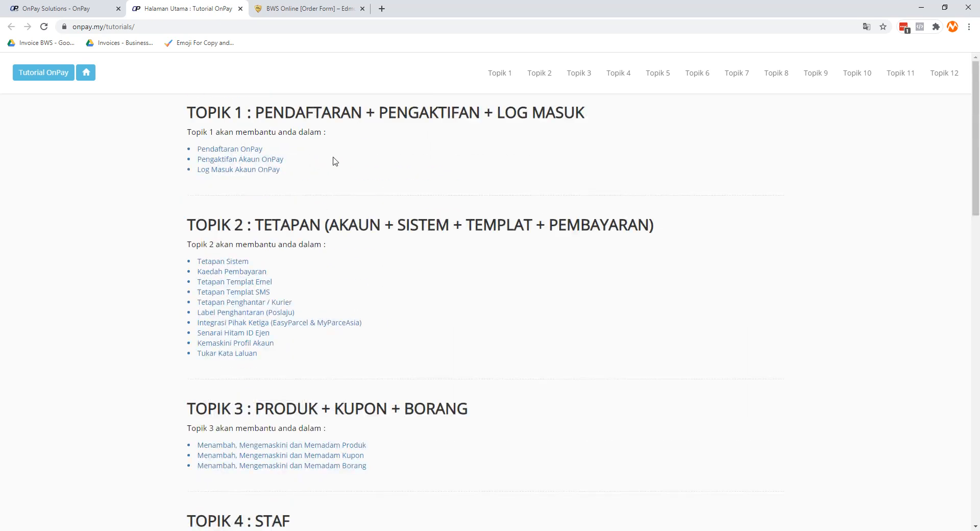
{"action": "mouse_move", "coordinate": [400, 146]}
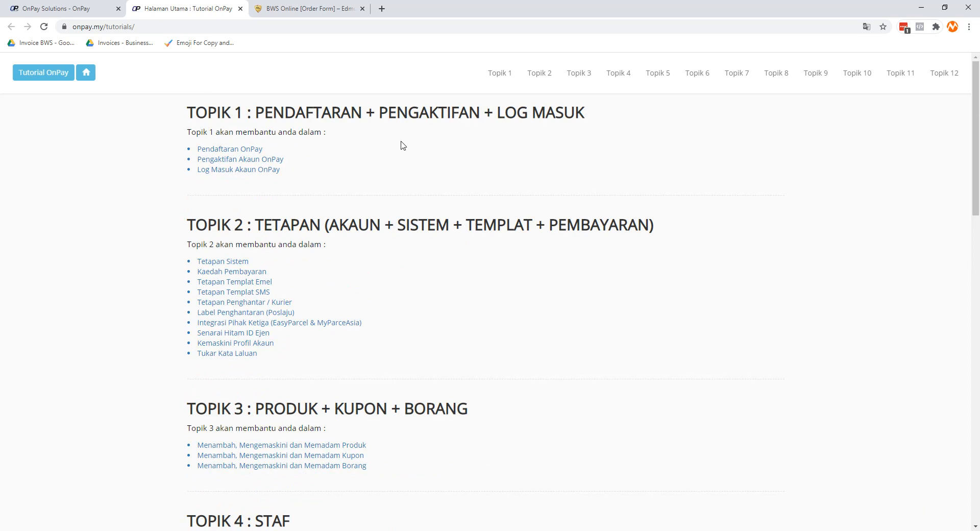
{"action": "mouse_move", "coordinate": [856, 72]}
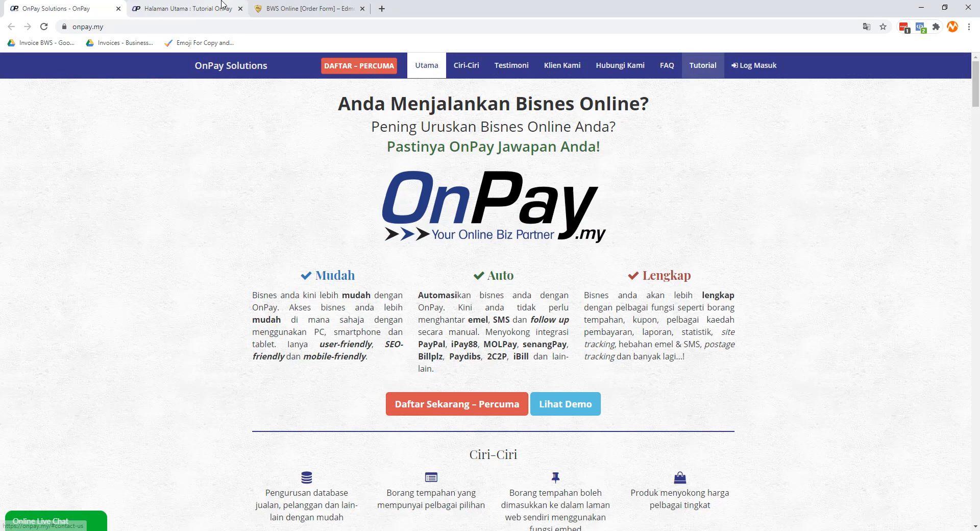
Close the 'Halaman Utama : Tutorial OnPay' tab, leaving the home page open.
{"action": "left_click", "coordinate": [239, 8]}
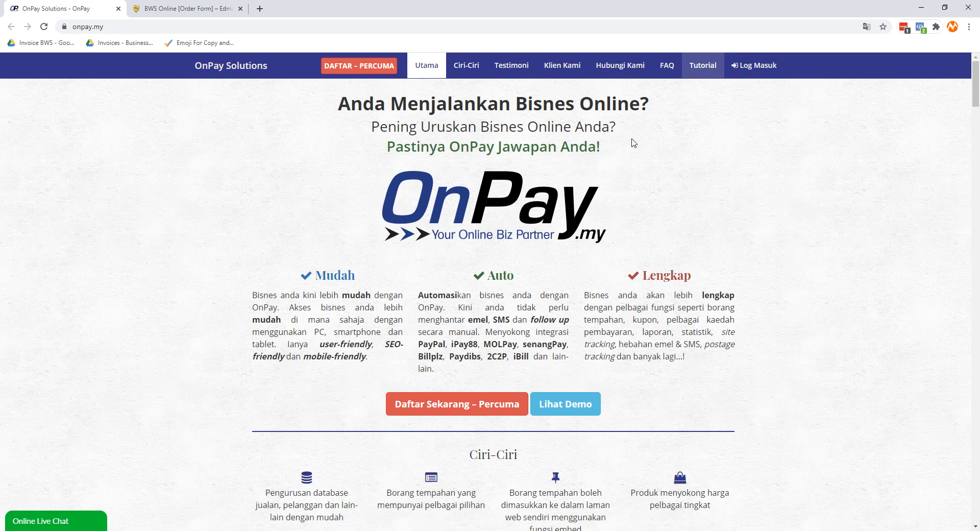
{"action": "mouse_move", "coordinate": [692, 216]}
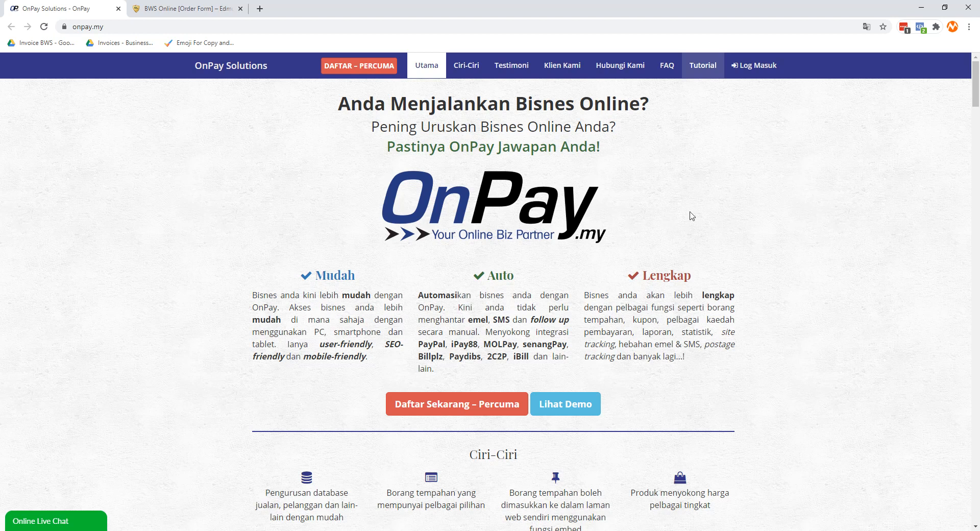
{"action": "mouse_move", "coordinate": [706, 193]}
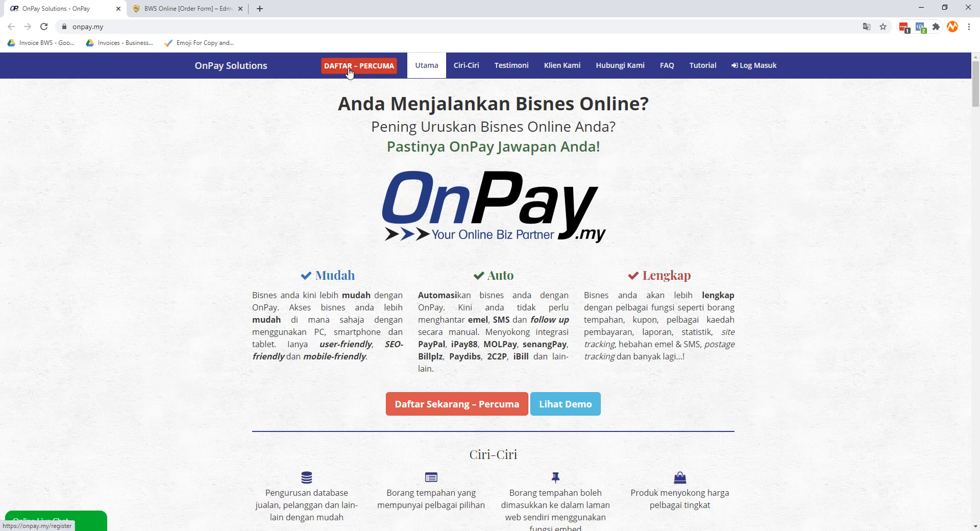
Start the free 'DAFTAR – PERCUMA' registration and enter the subdomain, then move to the Emel field.
{"action": "left_click", "coordinate": [359, 65]}
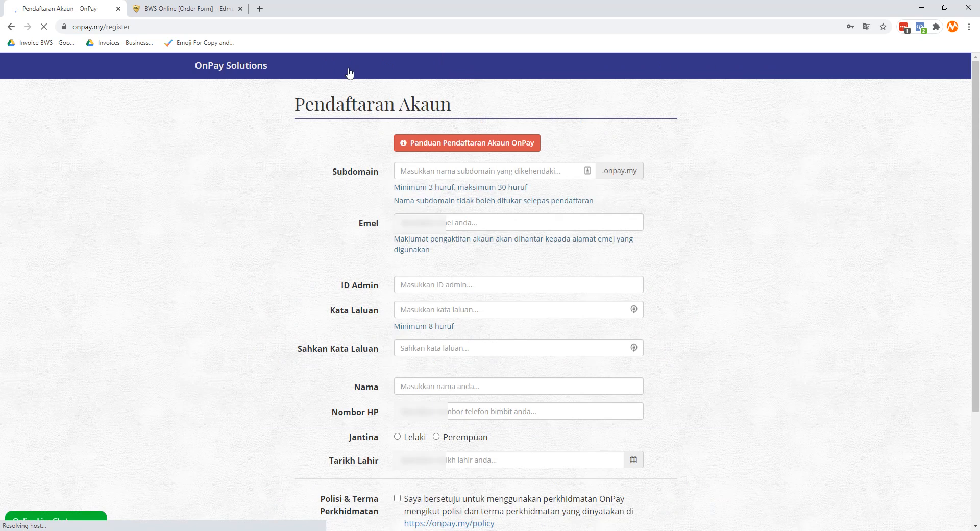
{"action": "scroll", "scroll_direction": "down", "scroll_amount": 3}
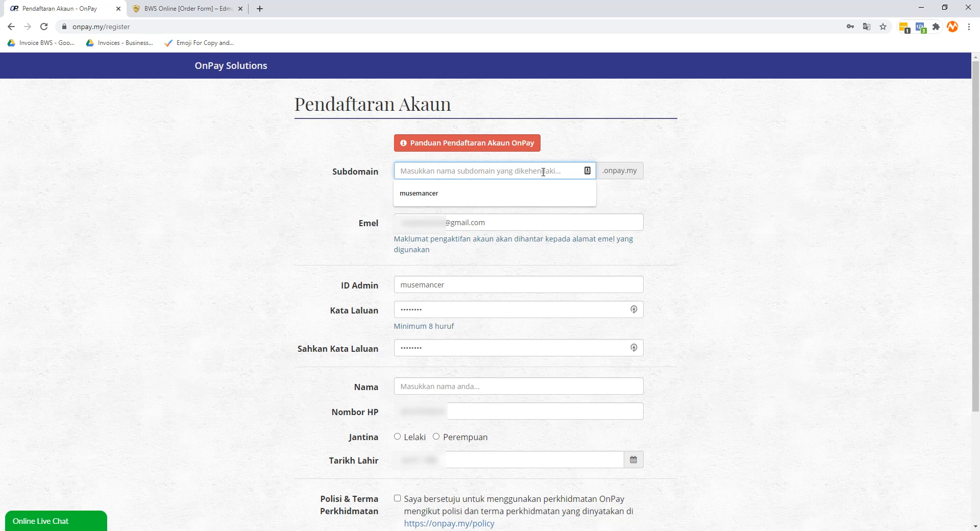
{"action": "left_click", "coordinate": [419, 193]}
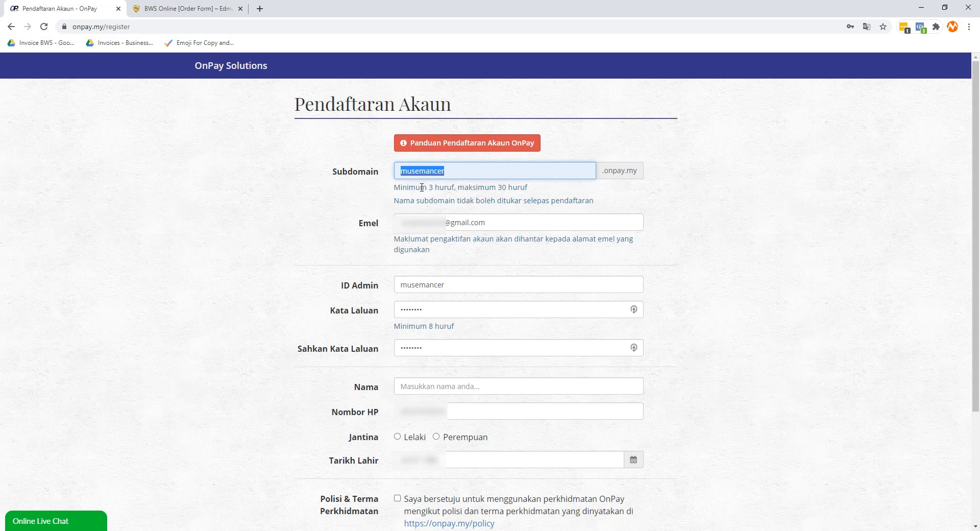
{"action": "type", "text": "edmundi"}
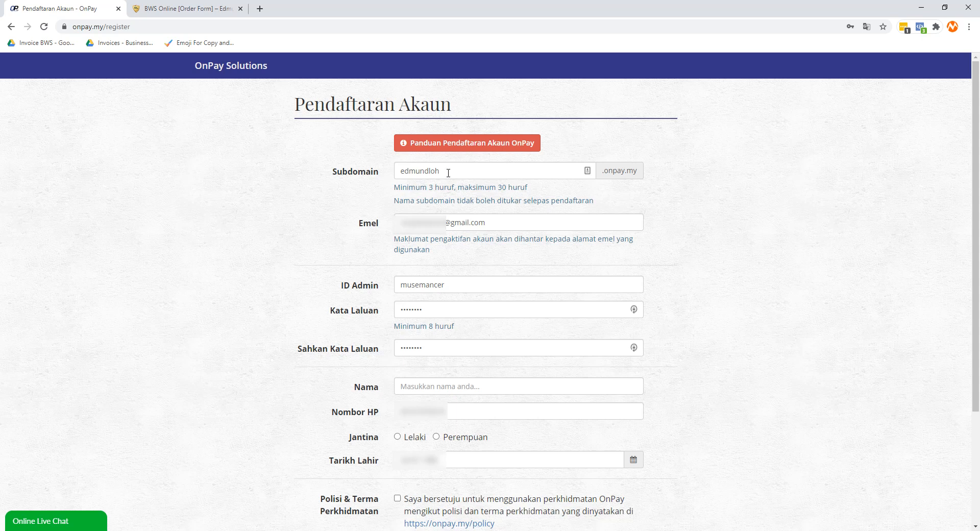
{"action": "left_click", "coordinate": [516, 221]}
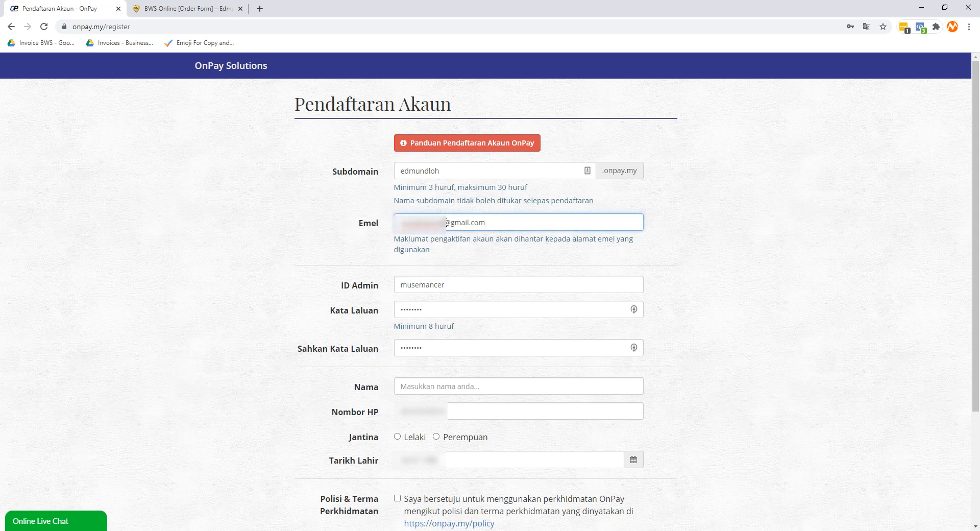
{"action": "left_click", "coordinate": [234, 216]}
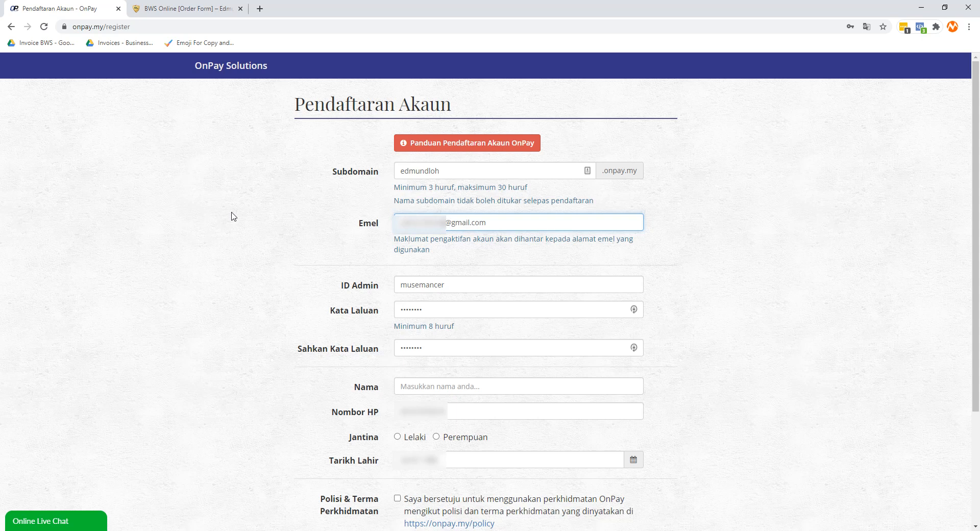
Enter the Nama and Nombor HP fields and choose Lelaki under Jantina.
{"action": "scroll", "scroll_direction": "down", "scroll_amount": 3}
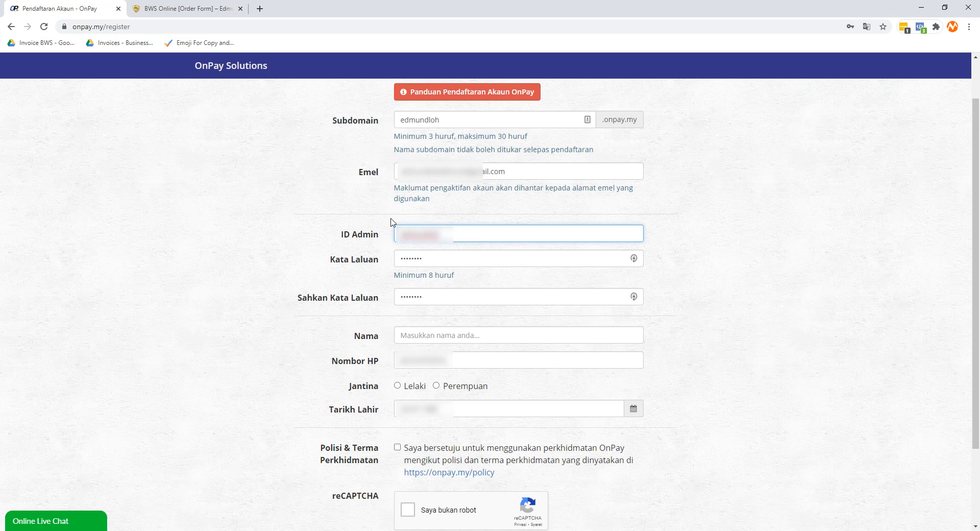
{"action": "mouse_move", "coordinate": [426, 260]}
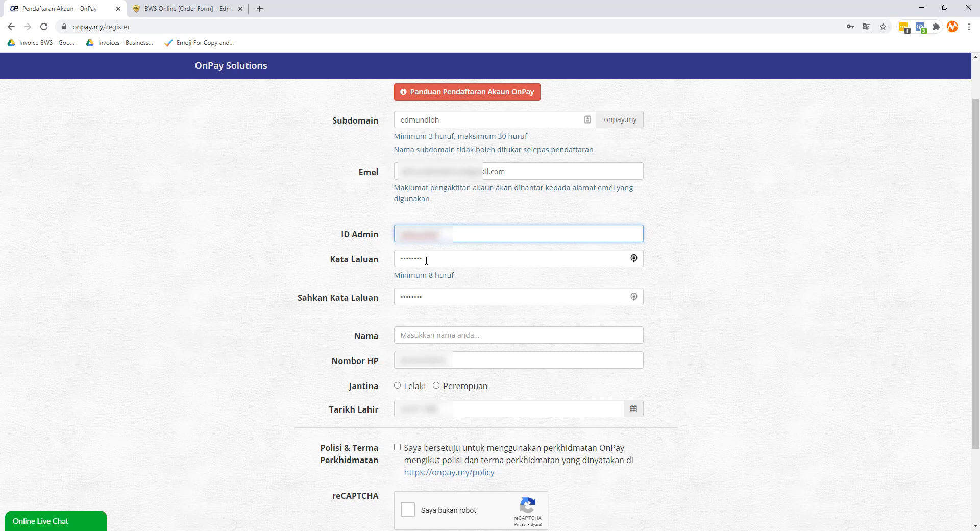
{"action": "left_click", "coordinate": [517, 258]}
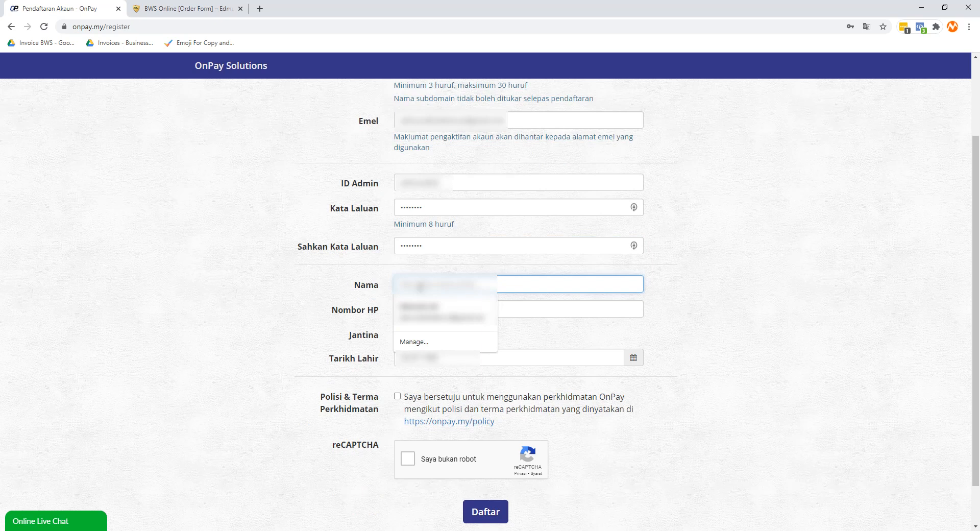
{"action": "left_click", "coordinate": [422, 309]}
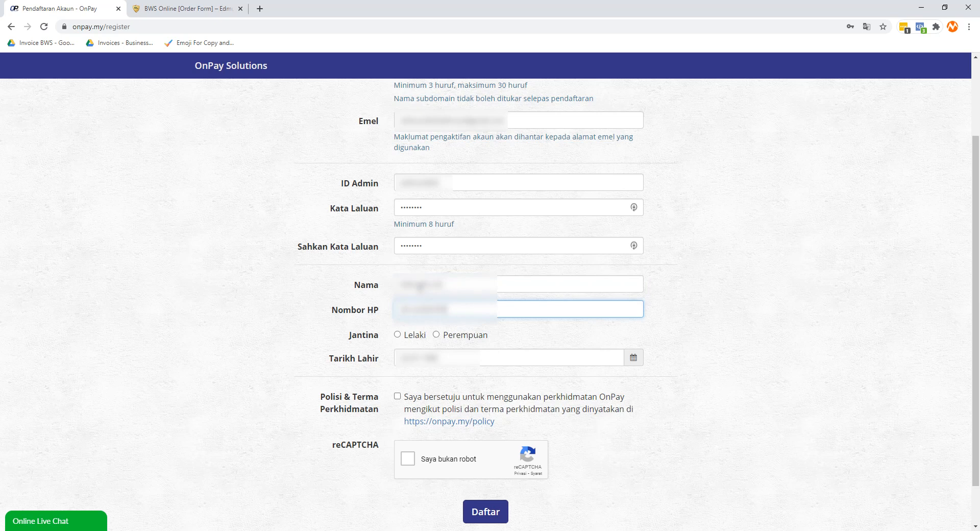
{"action": "left_click", "coordinate": [397, 335]}
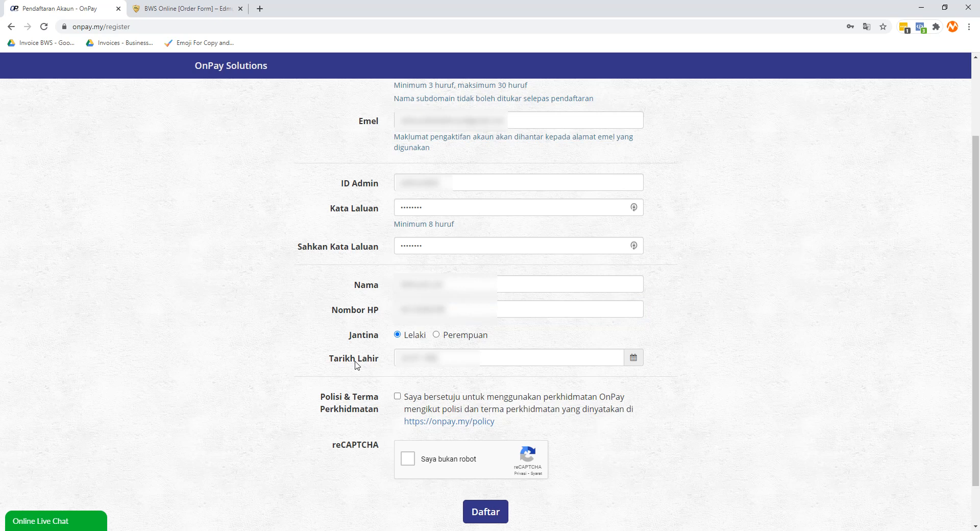
Tick the Polisi & Terma Perkhidmatan checkbox and the 'Saya bukan robot' reCAPTCHA.
{"action": "scroll", "scroll_direction": "down", "scroll_amount": 3}
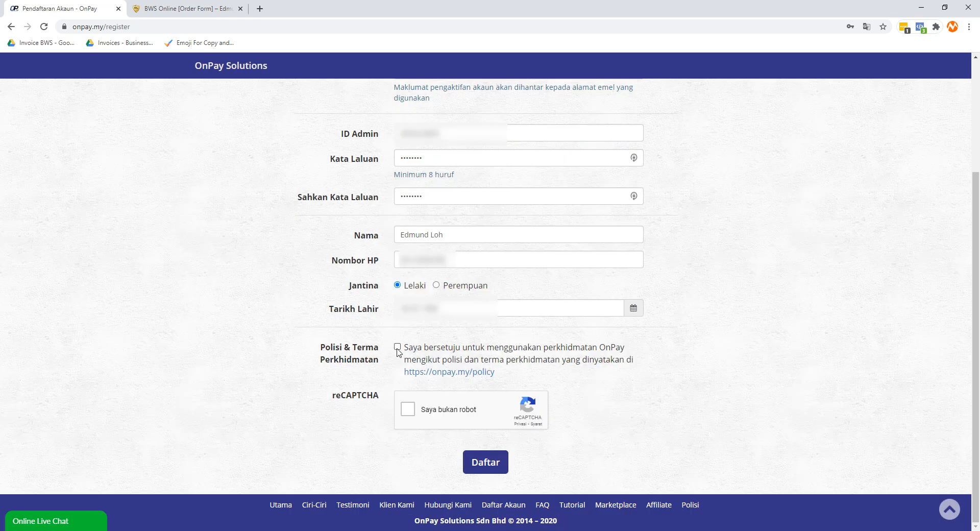
{"action": "left_click", "coordinate": [397, 347]}
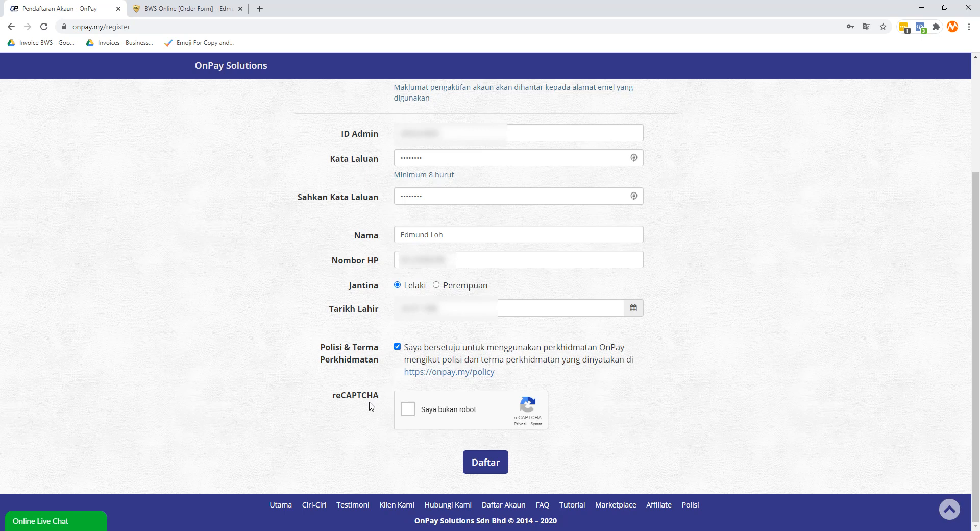
{"action": "left_click", "coordinate": [407, 410]}
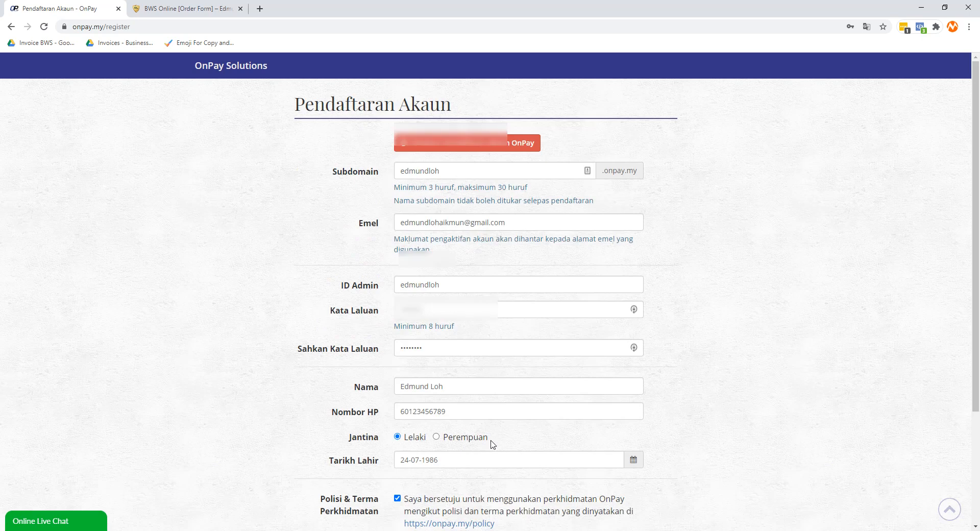
{"action": "scroll", "scroll_direction": "down", "scroll_amount": 3}
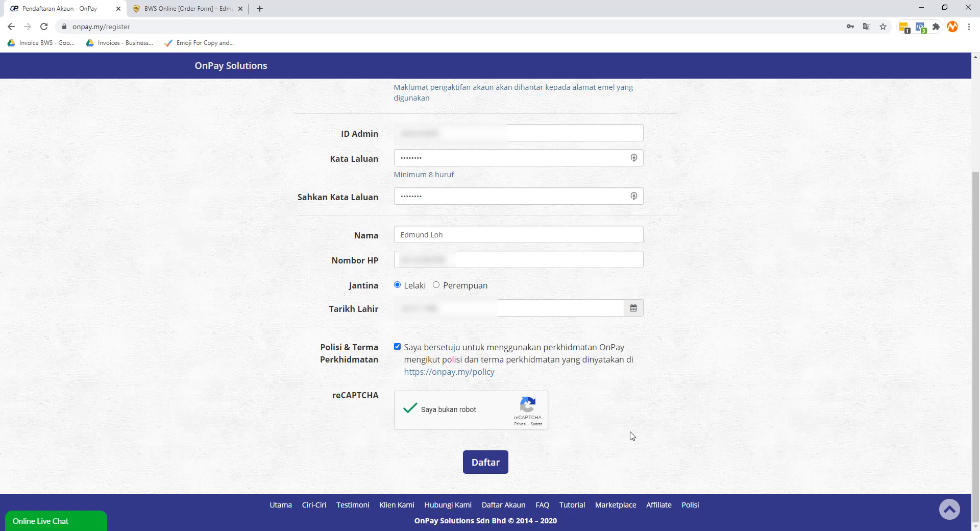
{"action": "scroll", "scroll_direction": "up", "scroll_amount": 3}
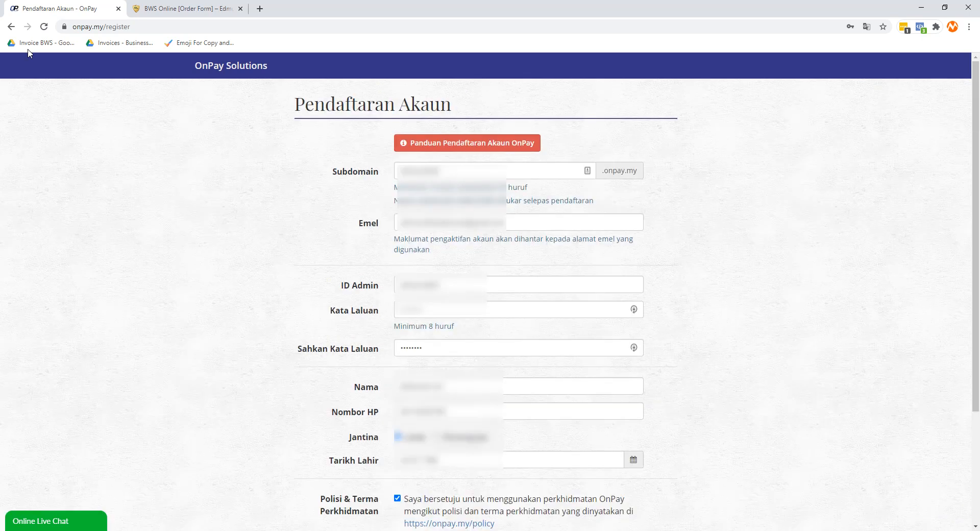
From the home page, log in via Log Masuk with subdomain, admin ID and password.
{"action": "left_click", "coordinate": [11, 27]}
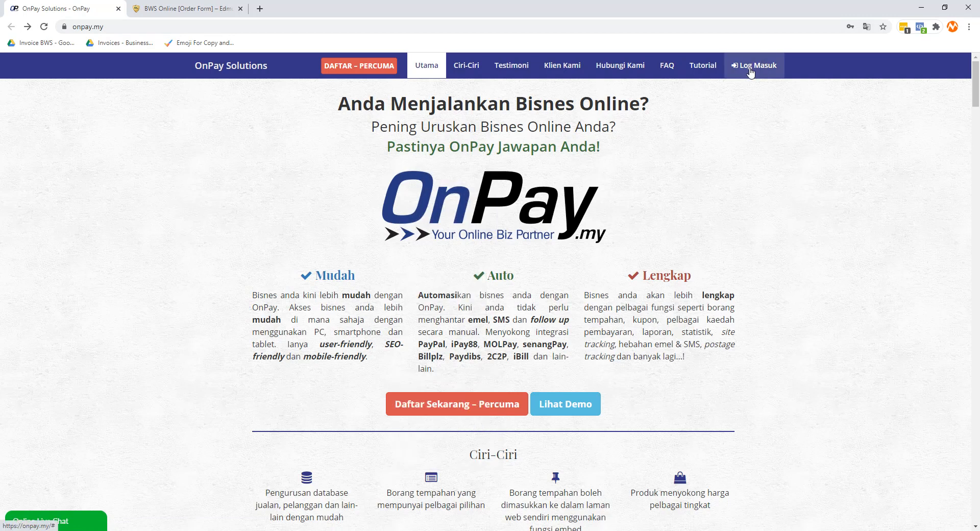
{"action": "left_click", "coordinate": [756, 65]}
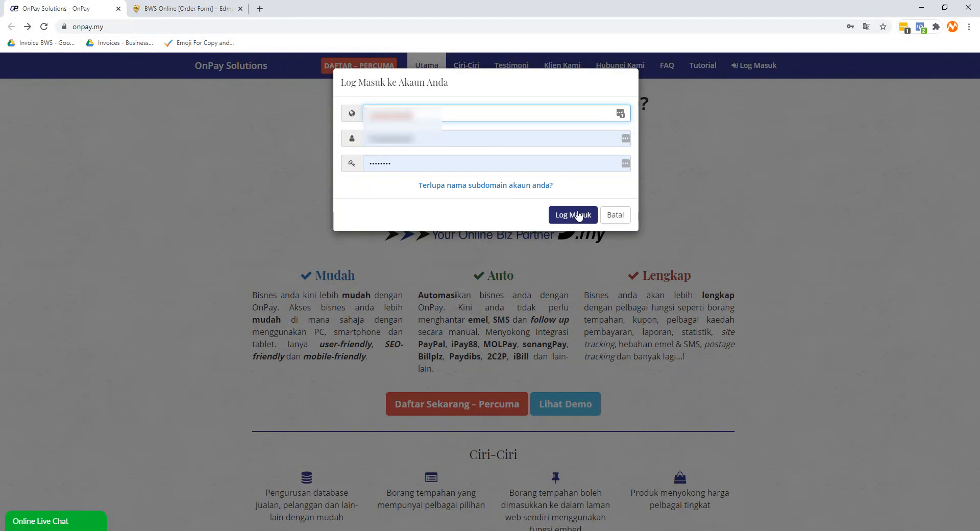
{"action": "left_click", "coordinate": [571, 214]}
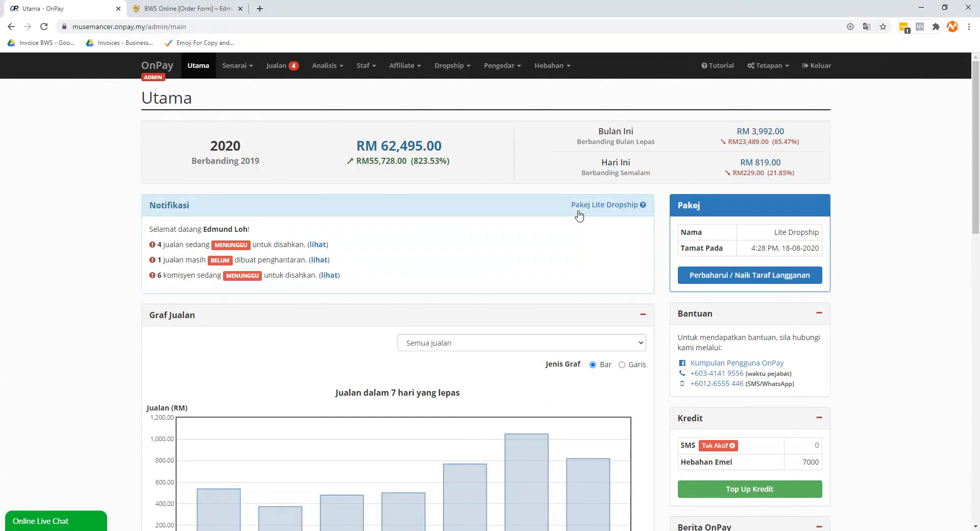
{"action": "mouse_move", "coordinate": [595, 237]}
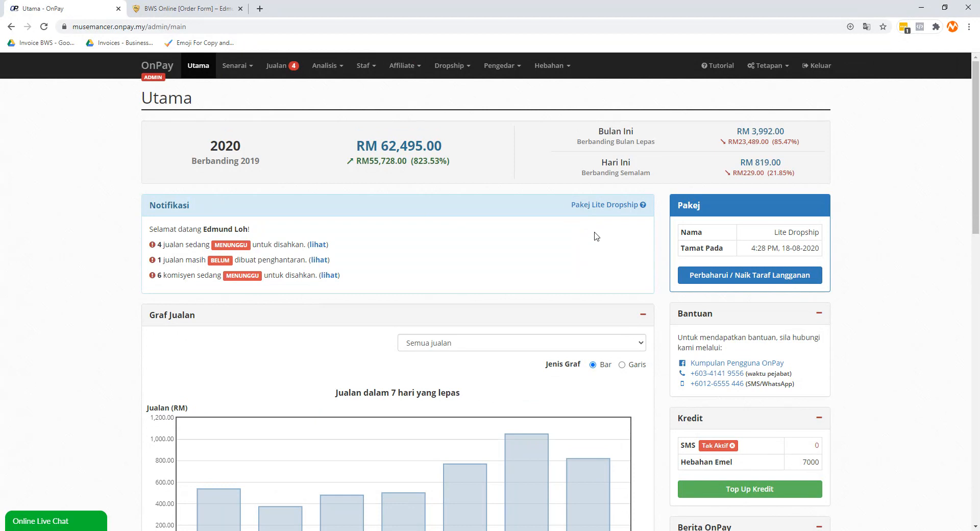
{"action": "mouse_move", "coordinate": [853, 239]}
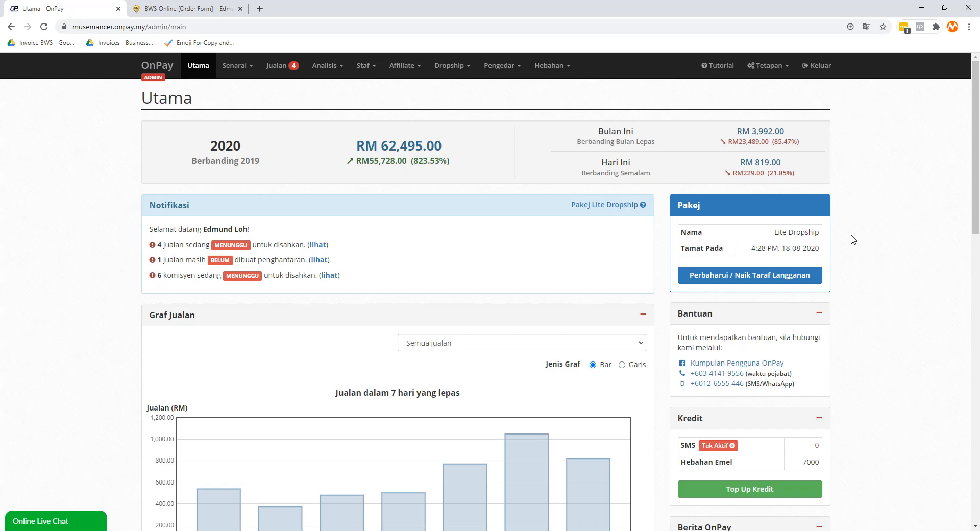
{"action": "mouse_move", "coordinate": [703, 243]}
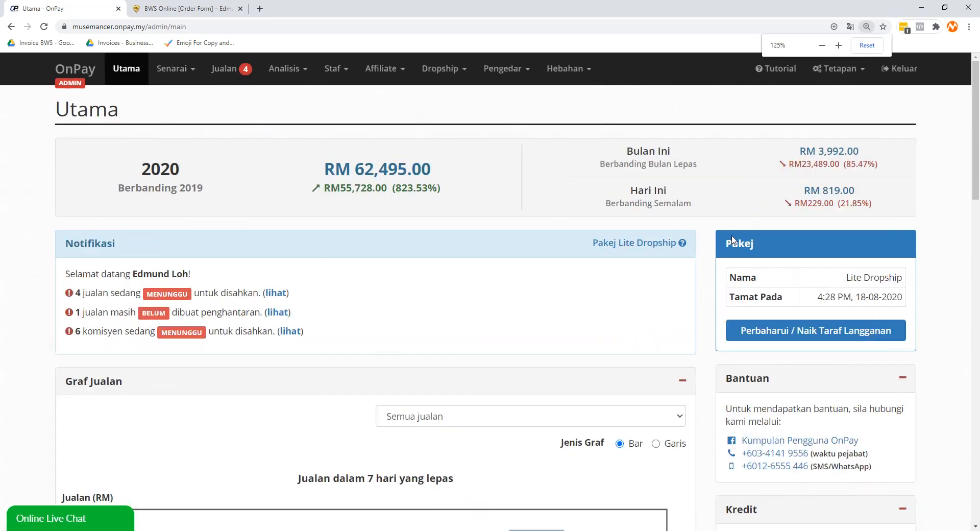
Highlight 'Lite Dropship' in the Pakej panel, expiring 18 August 2020.
{"action": "scroll", "scroll_direction": "down", "scroll_amount": 3}
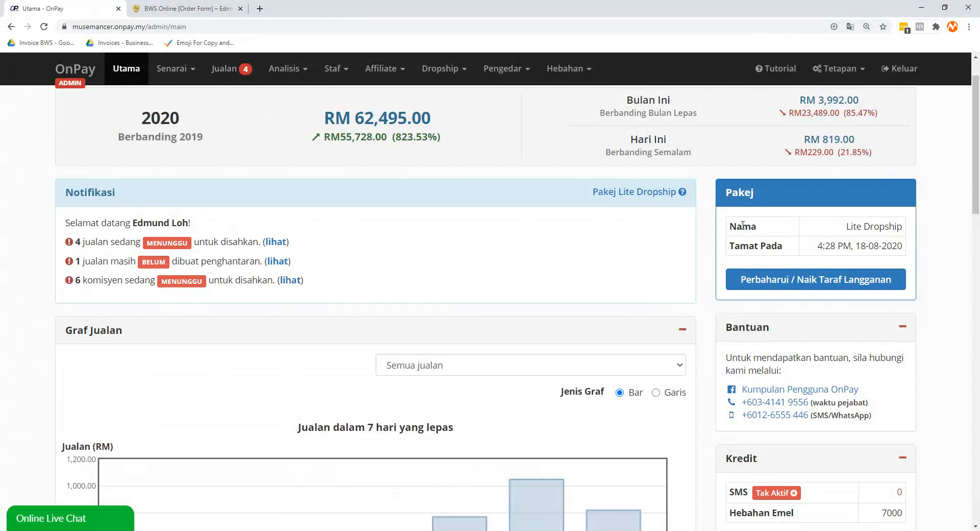
{"action": "double_click", "coordinate": [874, 227]}
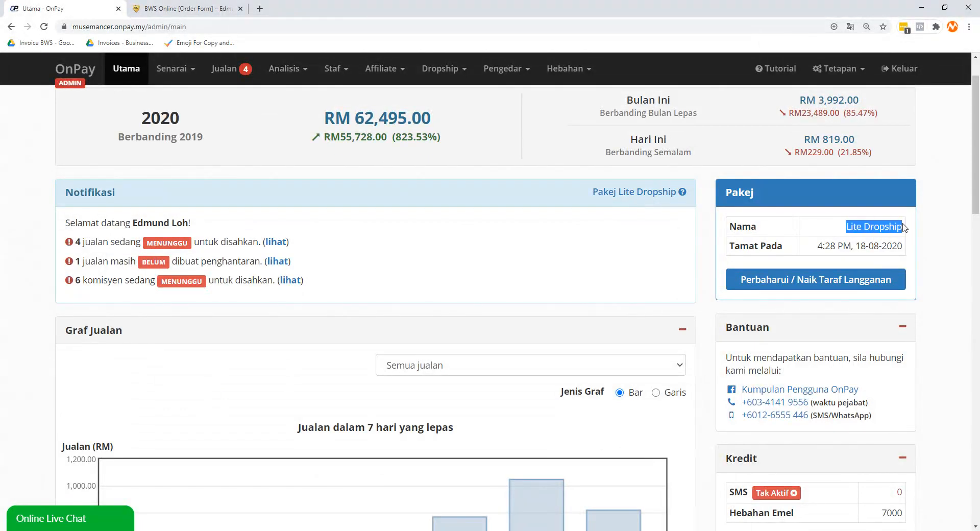